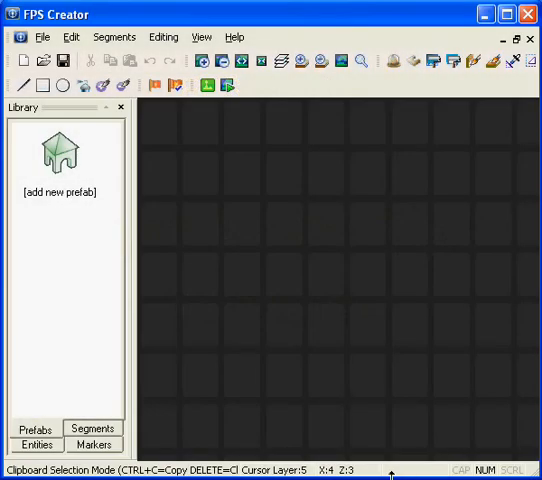
- Add the Control Room Full segment from scifi > rooms to the segment library
left_click(92, 428)
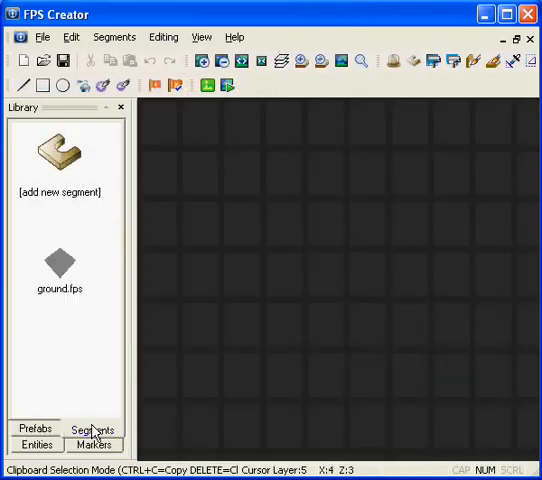
double_click(60, 192)
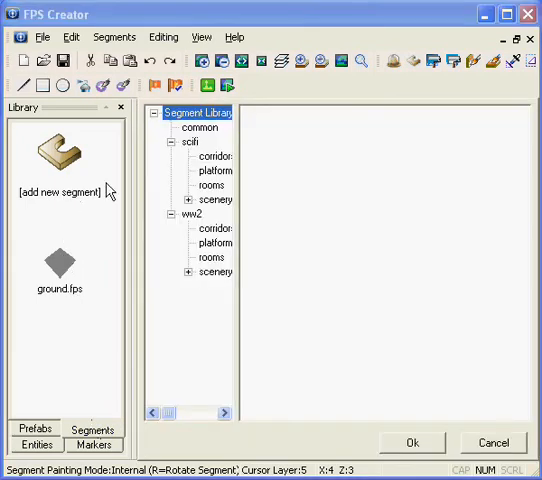
left_click(212, 184)
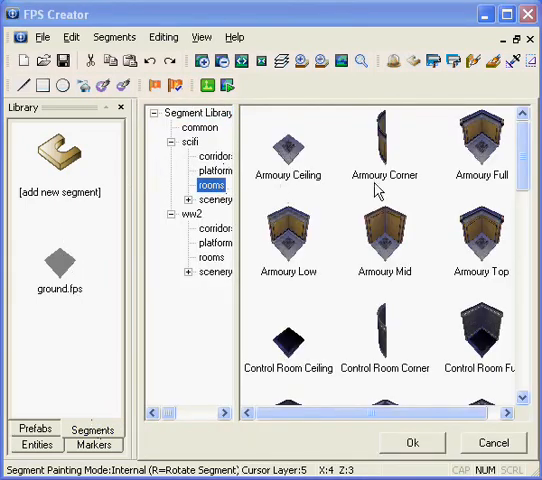
scroll("down", 3)
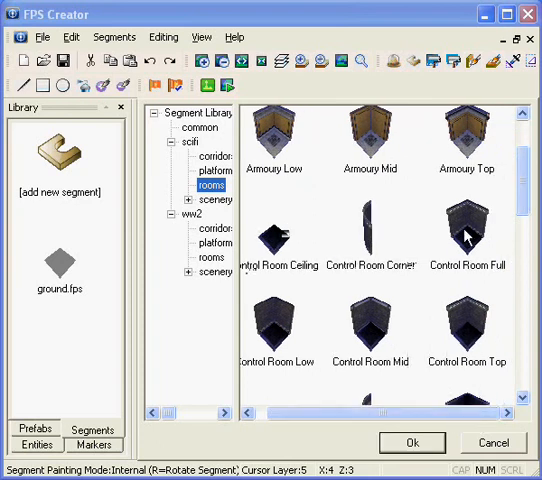
left_click(466, 236)
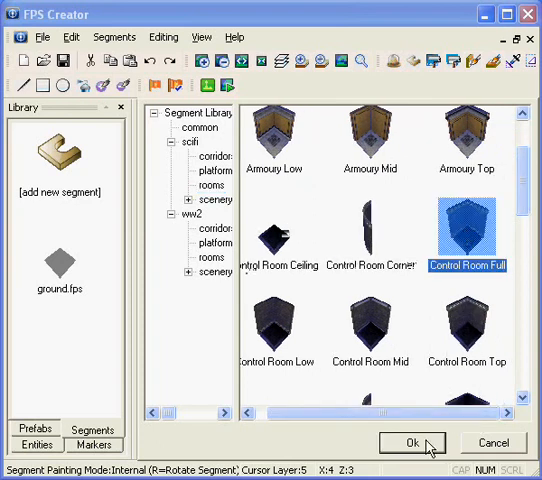
left_click(412, 442)
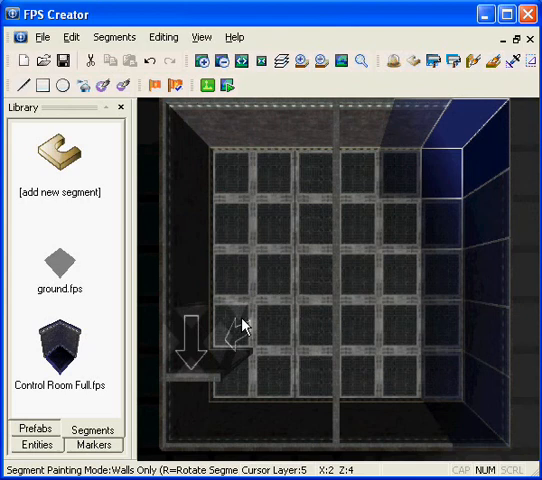
- Paint the Control Room Full segment onto the map grid to form the rooms
left_click(492, 60)
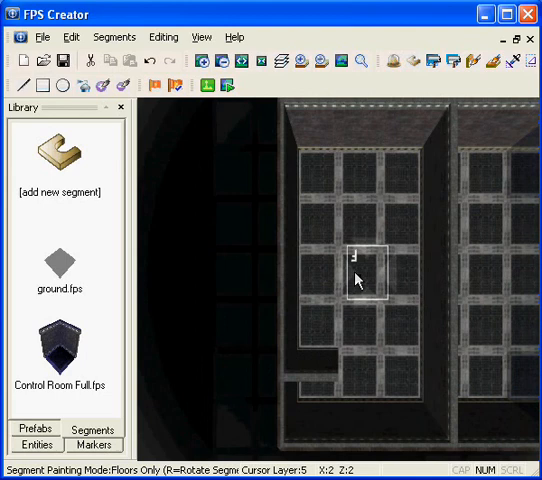
- Add the Door Control Room (remote) segment from scifi > scenery to the library
left_click(60, 192)
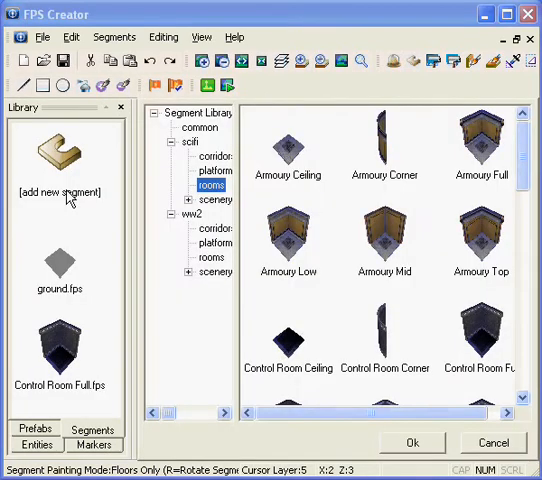
left_click(212, 198)
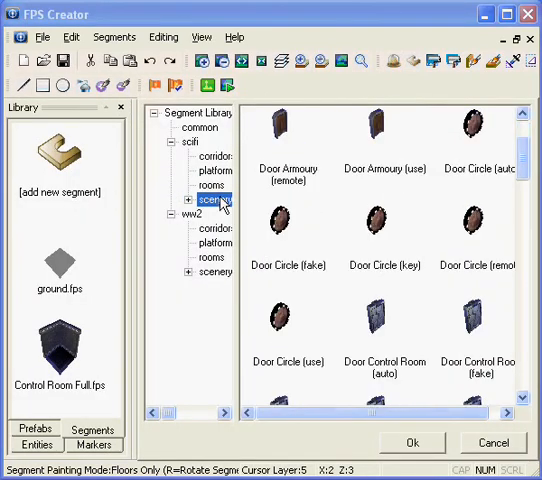
scroll("down", 3)
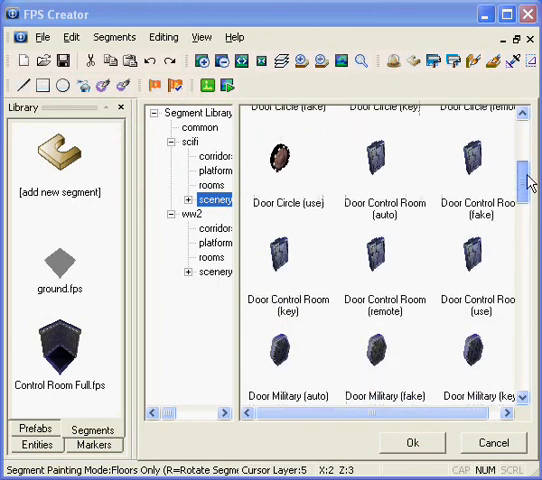
left_click(384, 252)
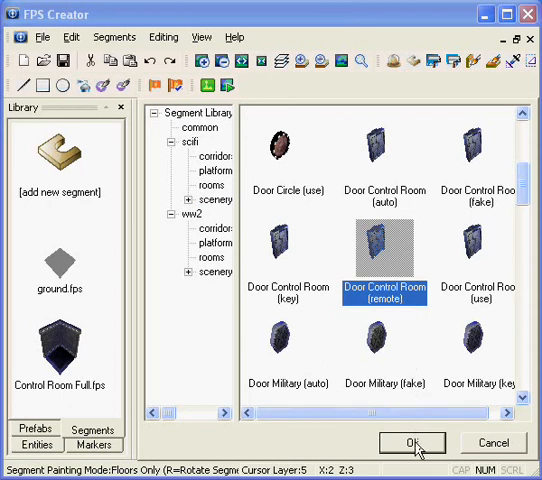
left_click(412, 442)
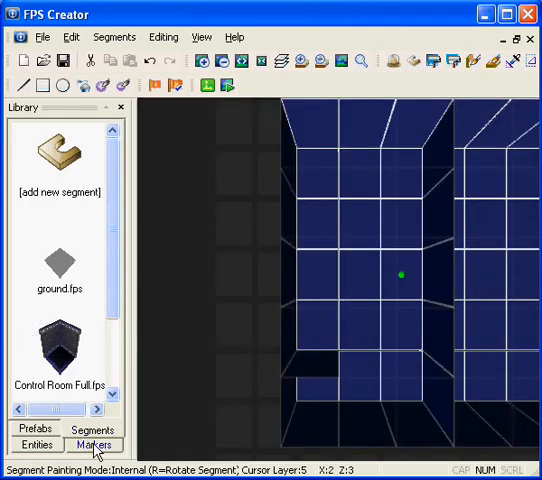
- Switch to the Markers library and browse down to the light markers for the rooms
left_click(36, 428)
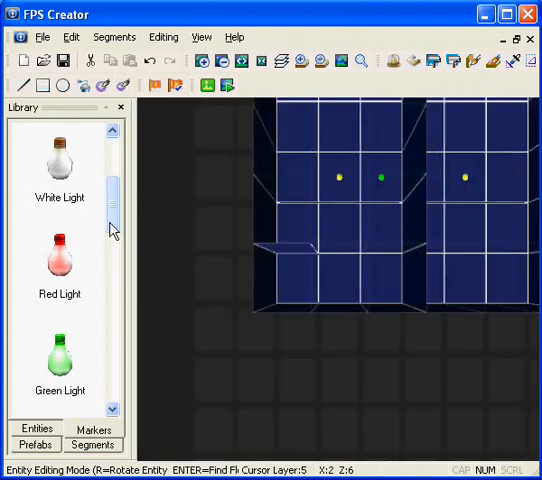
scroll("down", 3)
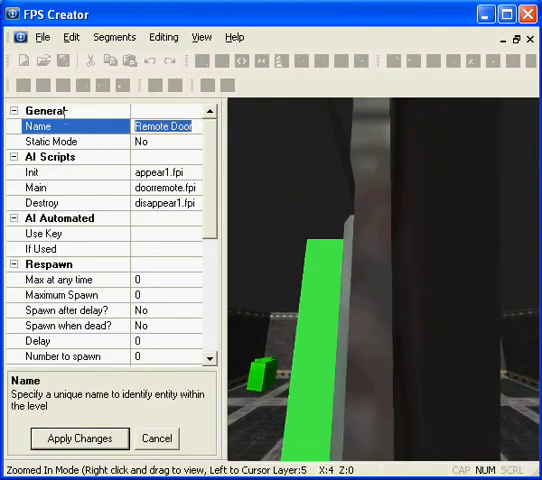
- Name the remote door entity door1 and apply the change
type("door1")
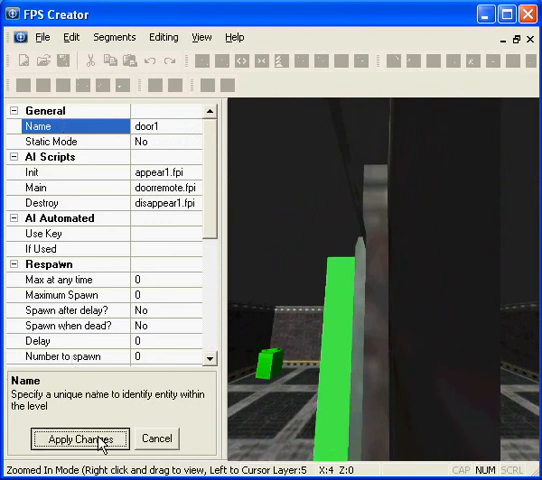
left_click(80, 440)
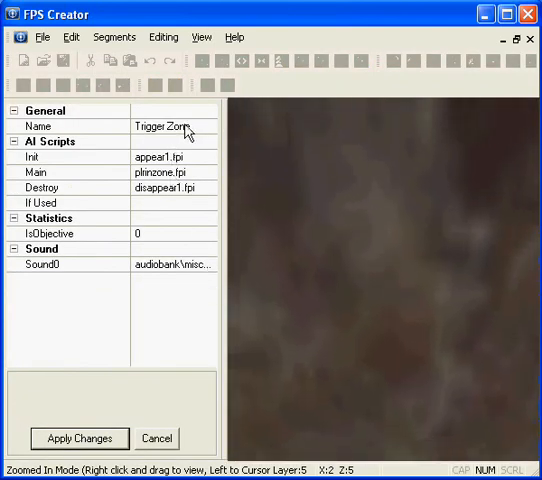
- Rename the trigger zone door_open_trigger and start choosing its main script
left_click(176, 172)
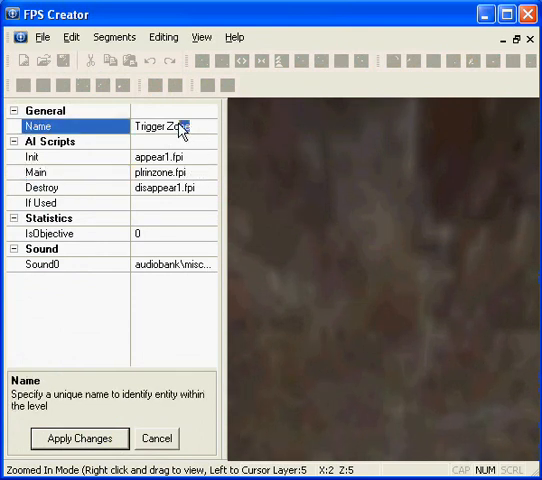
type("door_open_t")
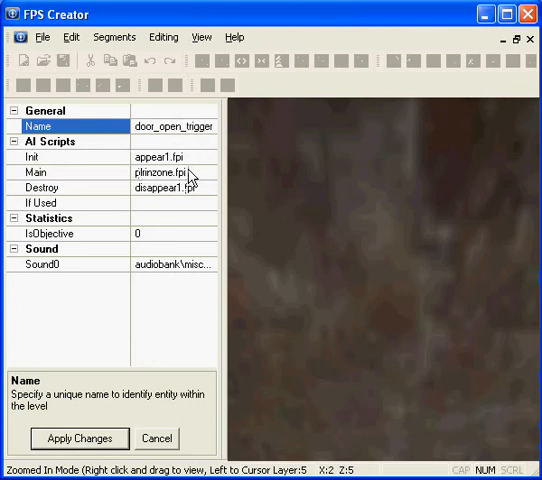
left_click(170, 172)
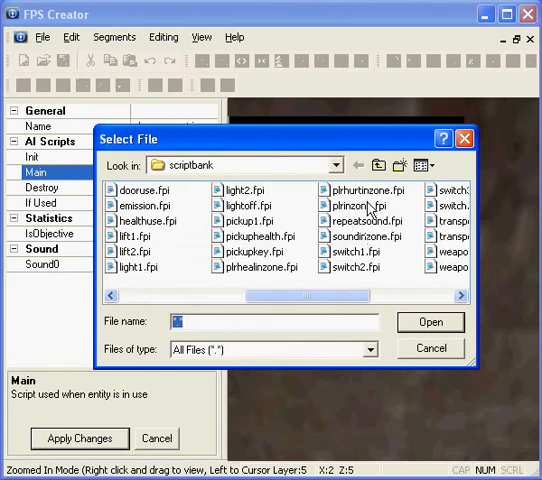
- Locate door_open_trigger.fpi in the door_trigger folder and bring up its file options
right_click(356, 204)
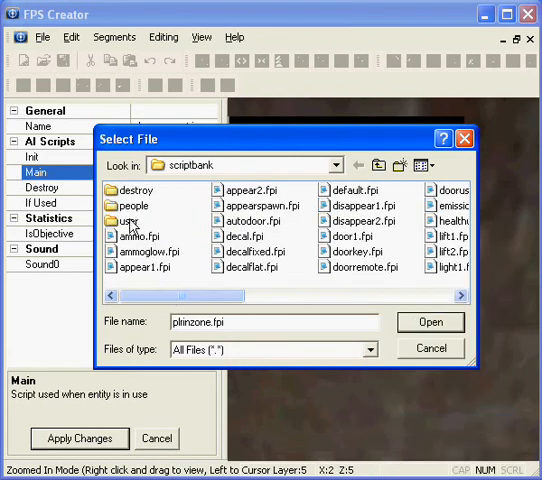
double_click(132, 220)
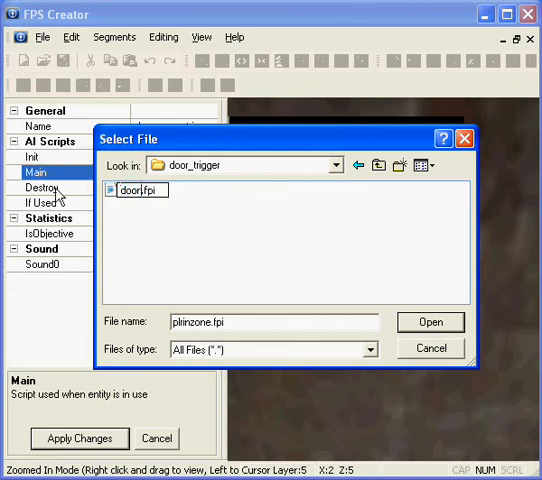
left_click(140, 190)
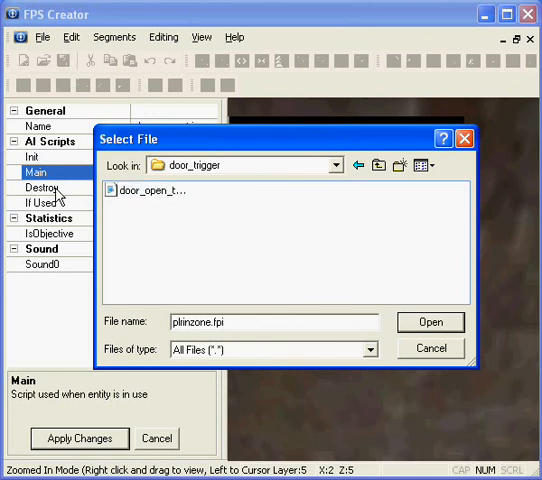
right_click(140, 188)
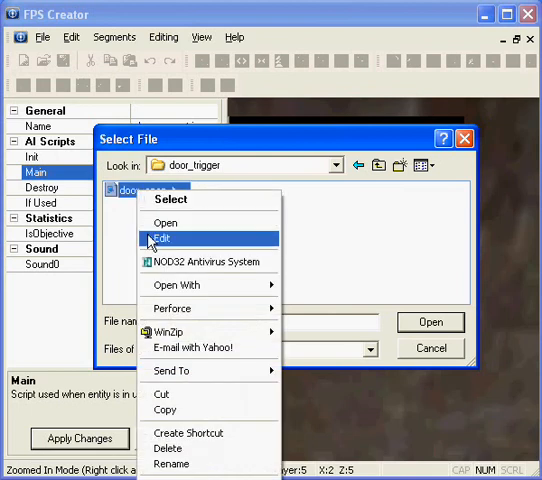
- Edit the script in Notepad, setting its desc to 'Door open trigger'
left_click(160, 238)
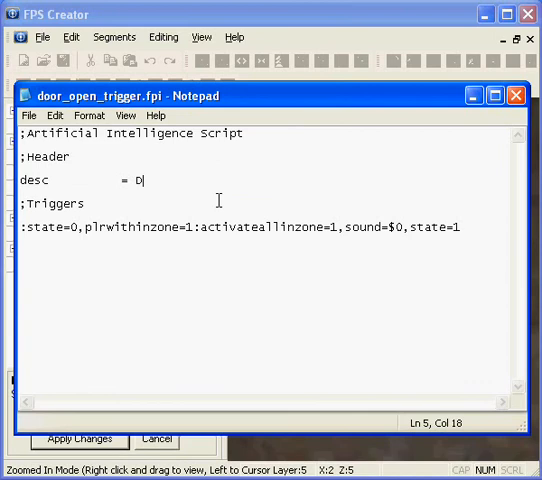
type("oor open")
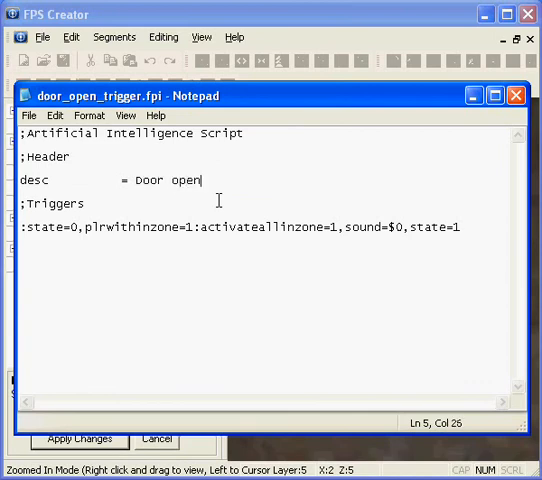
type("trigger")
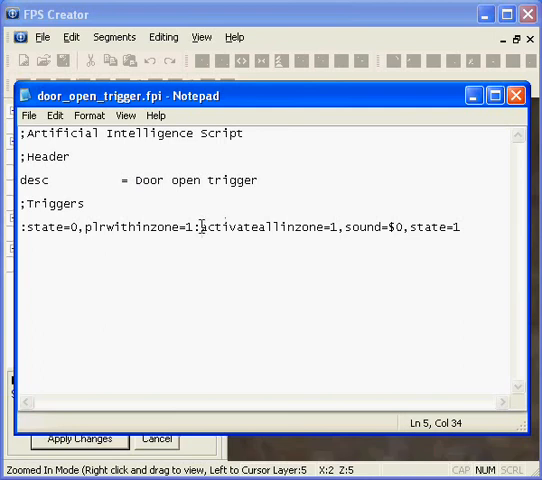
- Replace activateallinzone with activateifused in the Triggers line
double_click(260, 228)
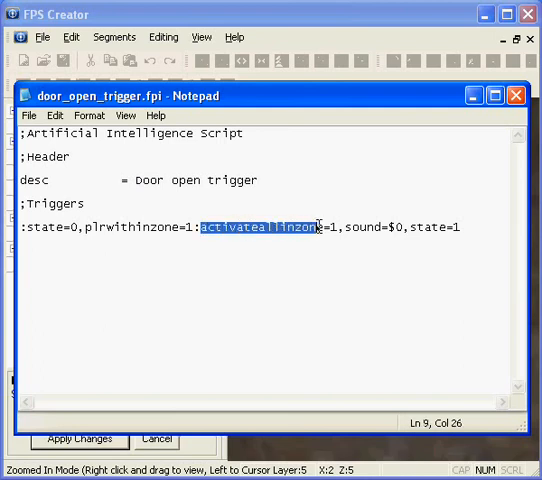
type("ac")
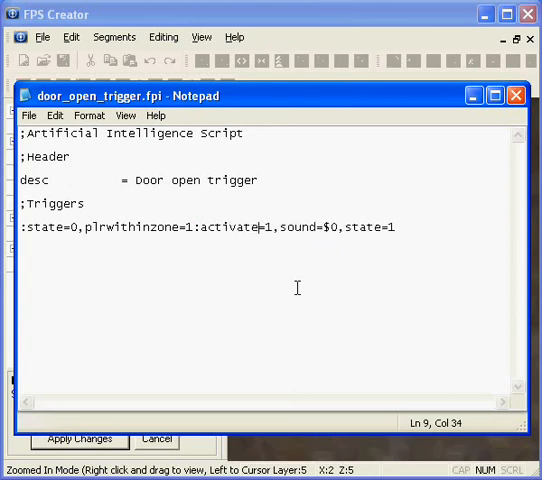
type("ifuse")
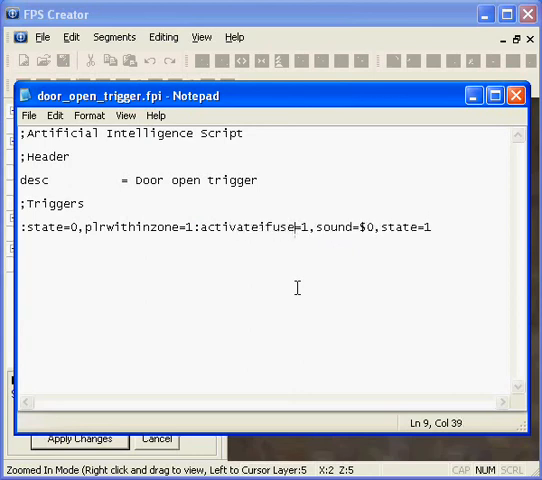
type("d")
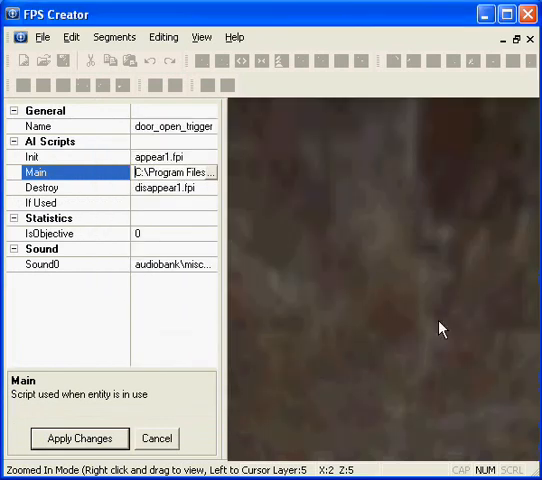
- Set the trigger zone's If Used property to the door's name
left_click(40, 202)
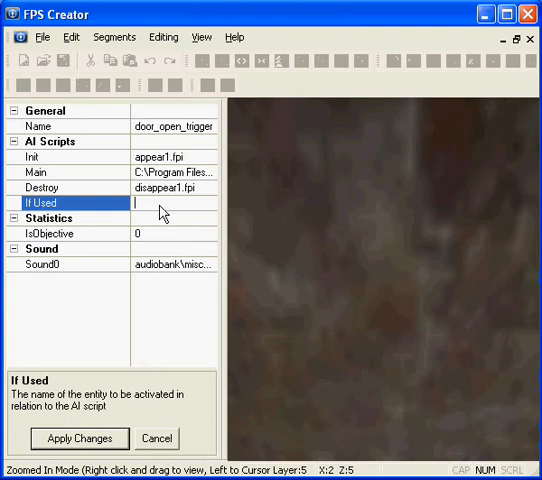
type("door")
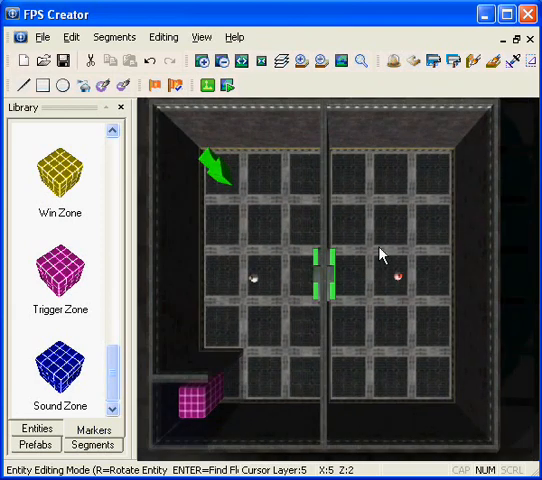
- Save the level as door_trigger.fpm in the mapbank folder
left_click(42, 36)
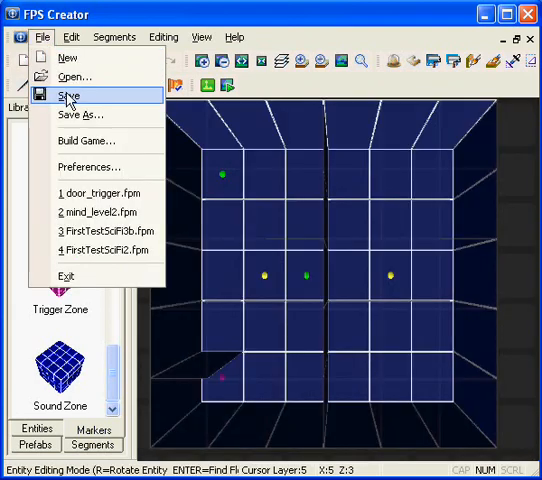
left_click(68, 96)
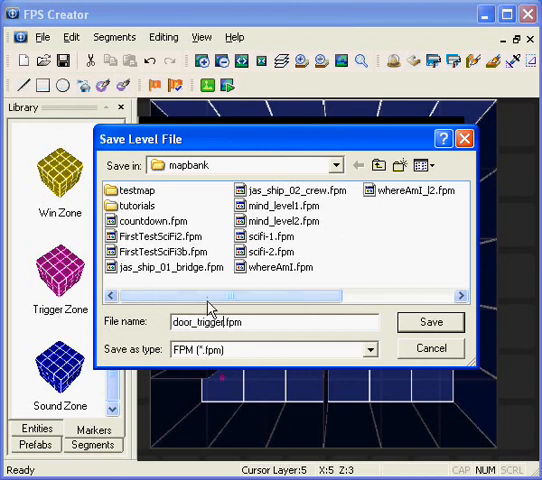
left_click(430, 322)
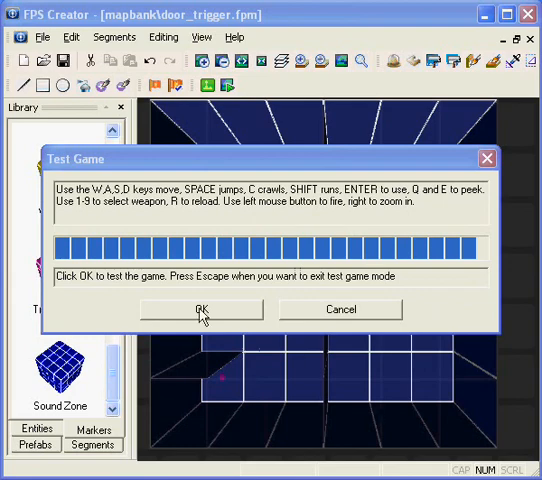
- Launch the built test game to play the level
left_click(200, 308)
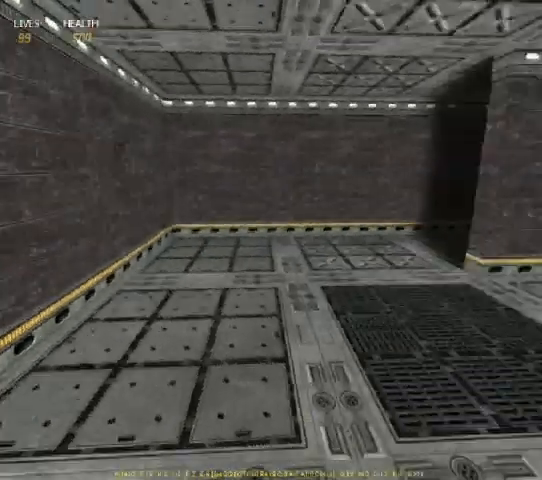
mouse_move(272, 240)
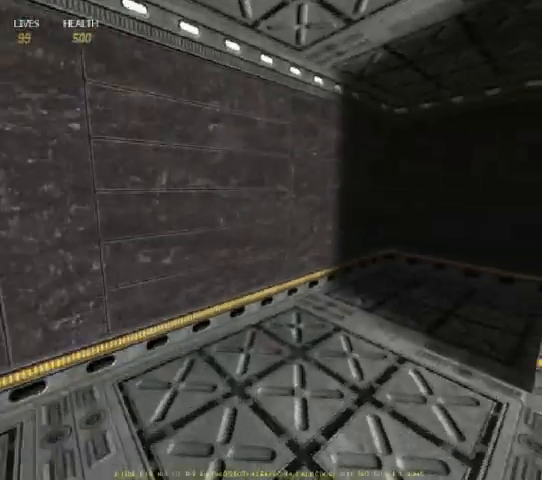